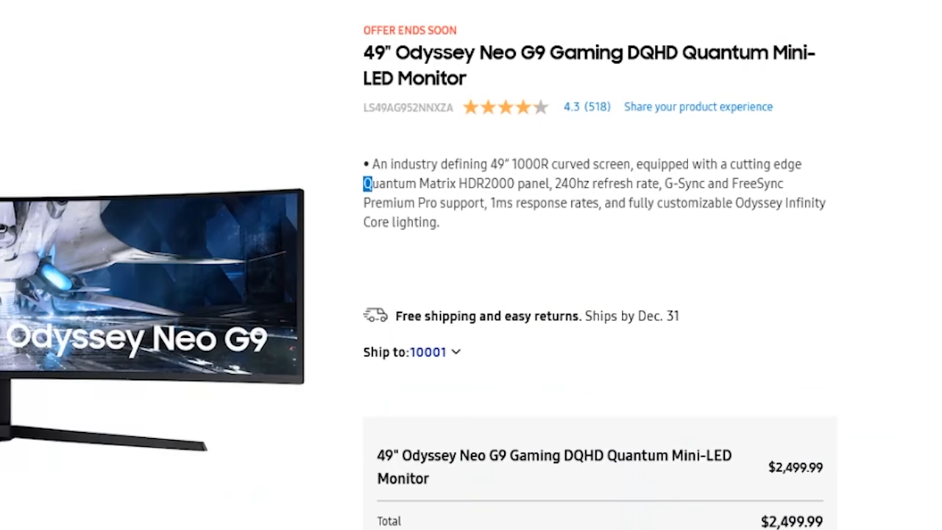
Step: Move down from the $2,499.99 purchase summary to the awards banner with critic quote and badges
double_click(397, 183)
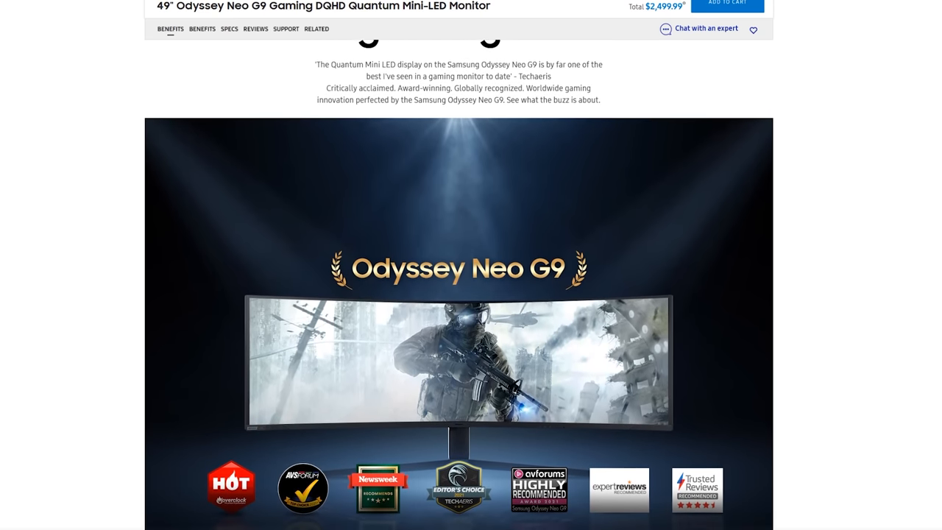
Step: Scroll past the award badges to the 'Go Beyond with the Odyssey Neo G9' 49-inch wraparound section
scroll(down, 3)
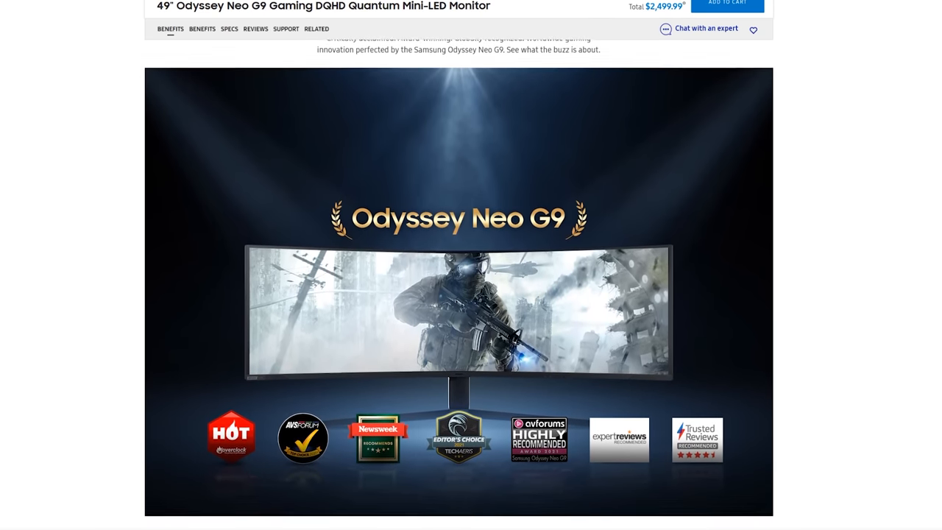
scroll(down, 3)
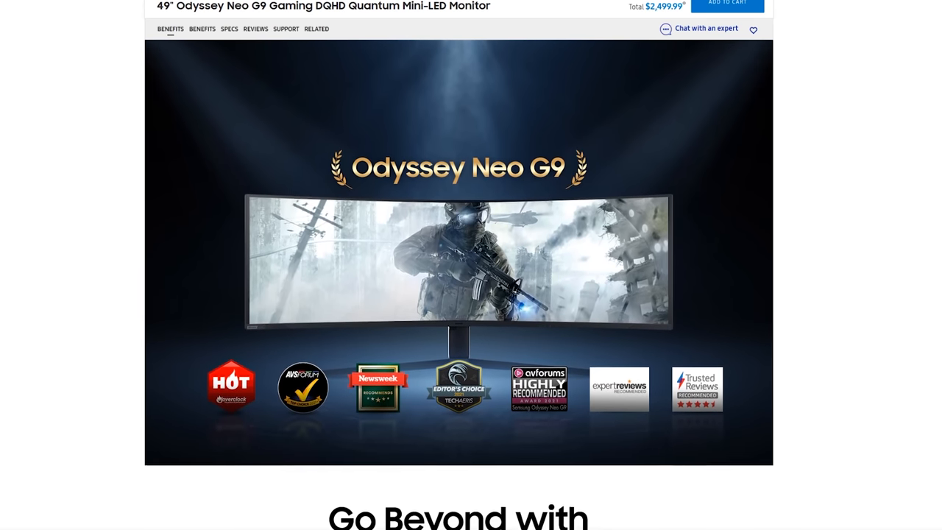
scroll(down, 3)
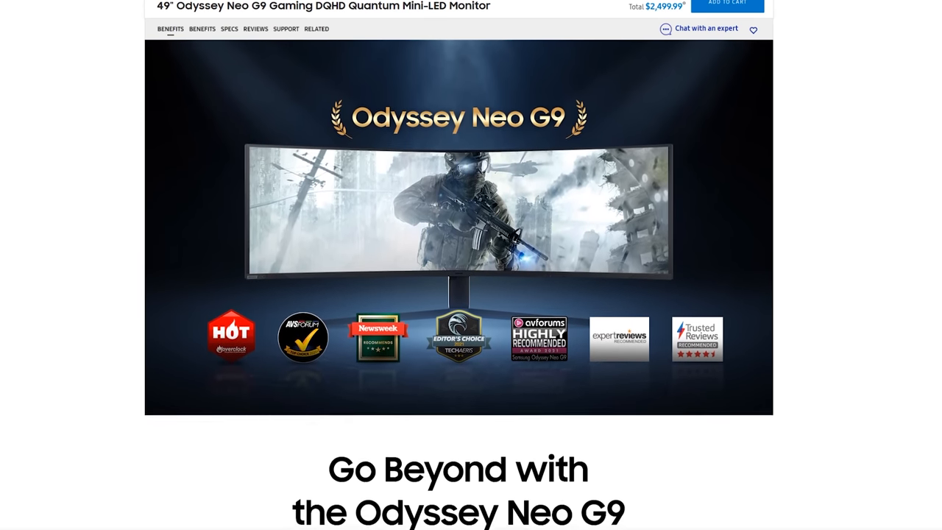
scroll(down, 3)
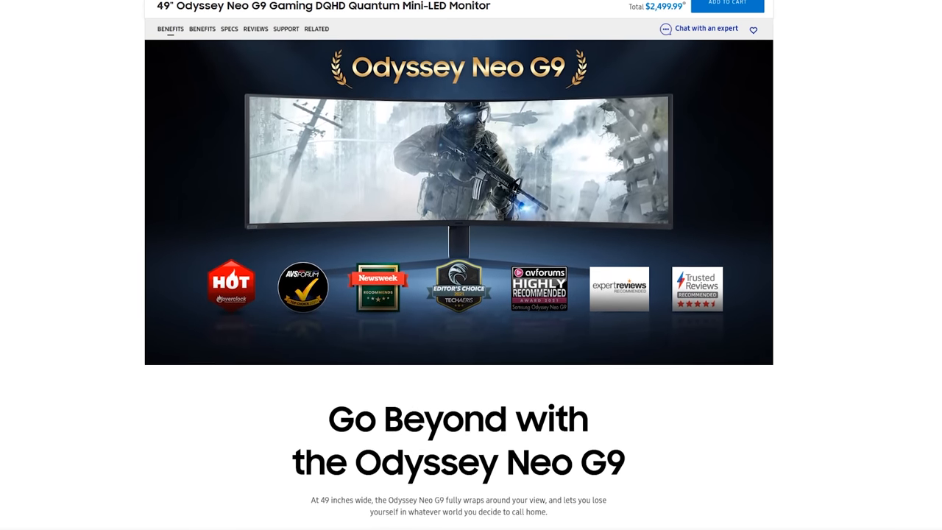
scroll(down, 3)
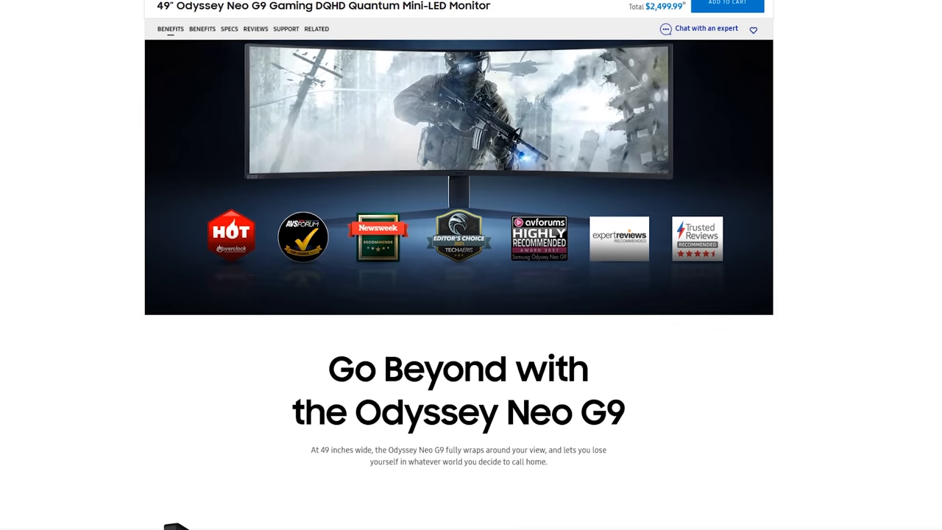
Step: Scroll to the 'Rapid 240hz Refresh Rate' and 1ms response section with its 120Hz vs 240Hz graphic
scroll(down, 3)
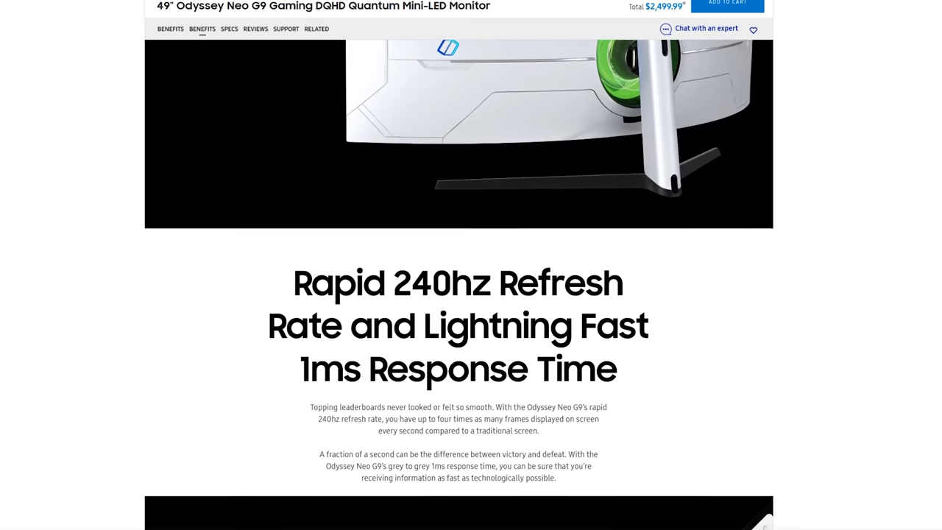
scroll(down, 3)
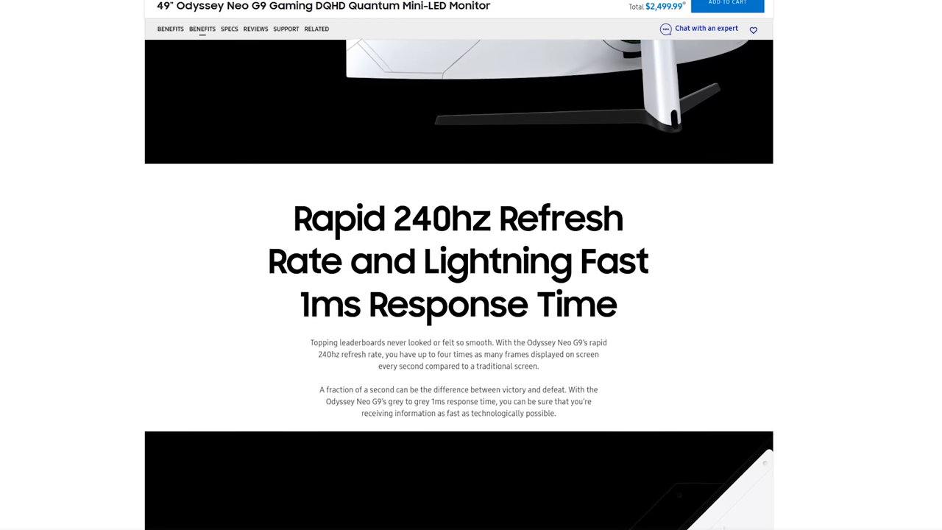
scroll(down, 3)
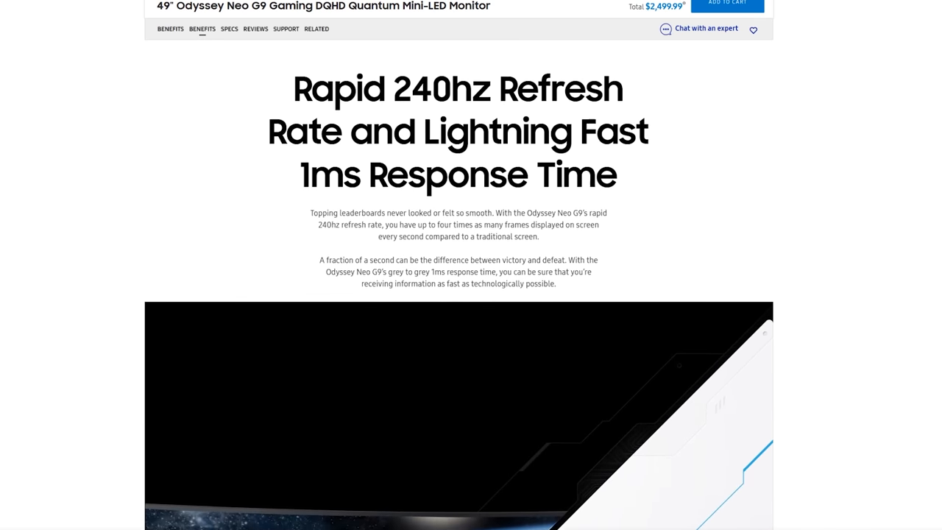
scroll(down, 3)
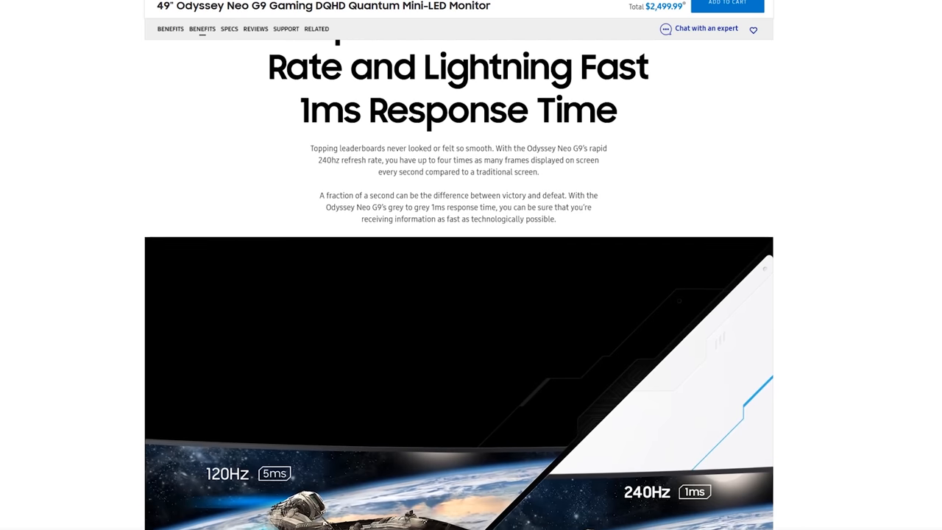
scroll(down, 3)
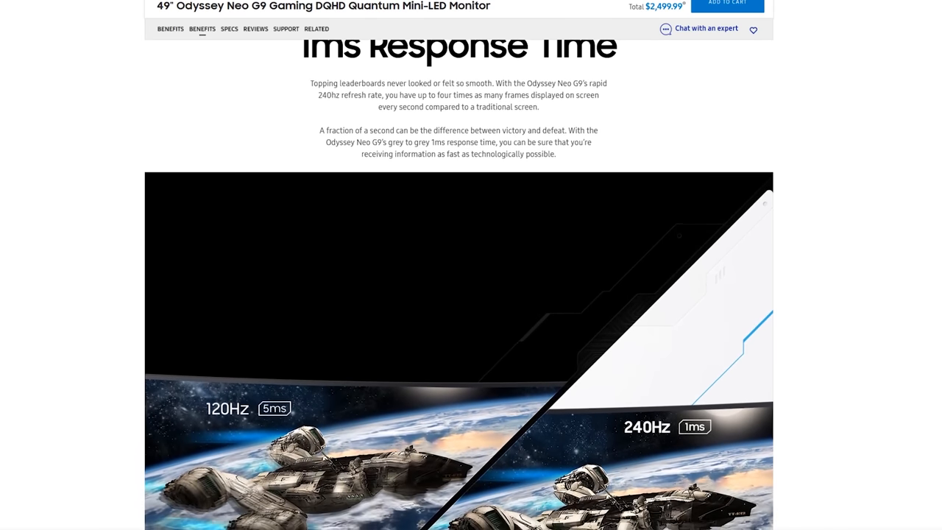
scroll(down, 3)
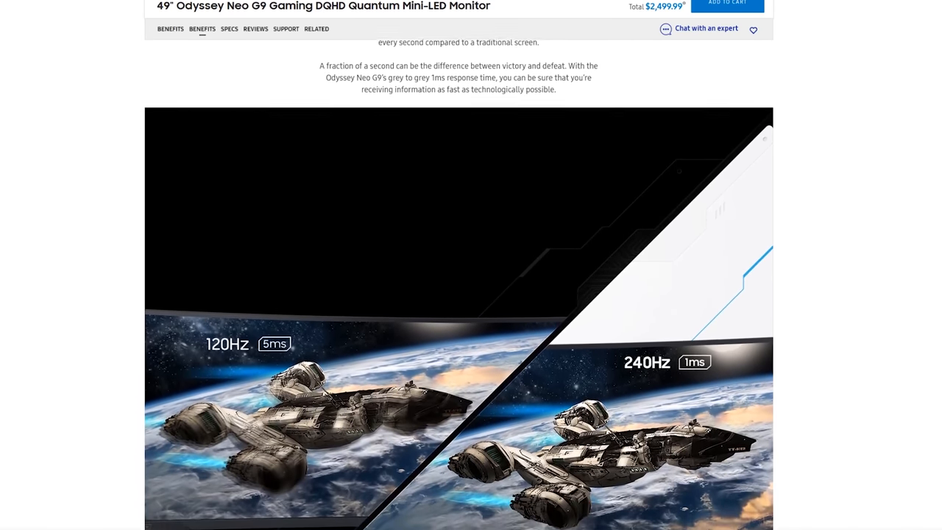